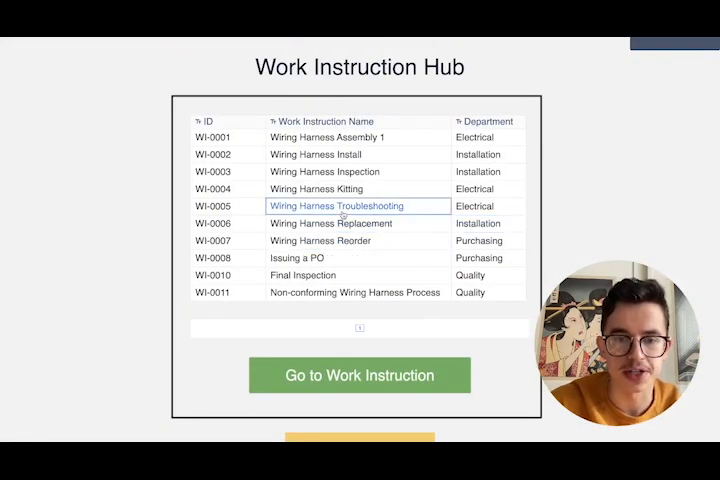
Step: Load WI-0005 from the running WI Hub, view its details in WI Viewer, and return to the hub
{"action": "left_click", "coordinate": [336, 206]}
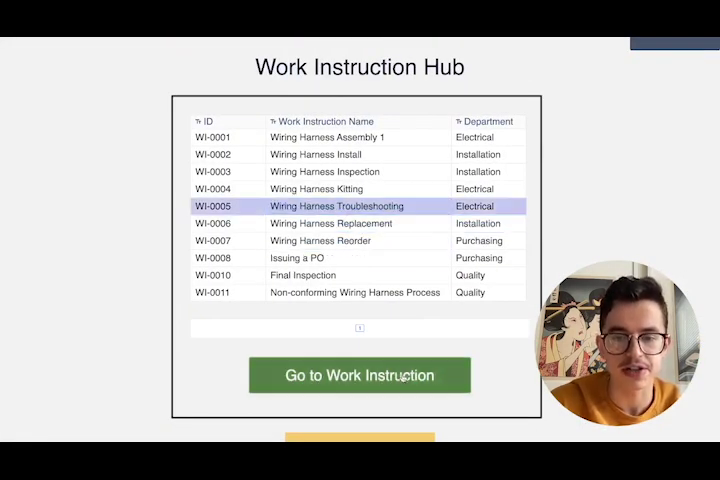
{"action": "left_click", "coordinate": [360, 376]}
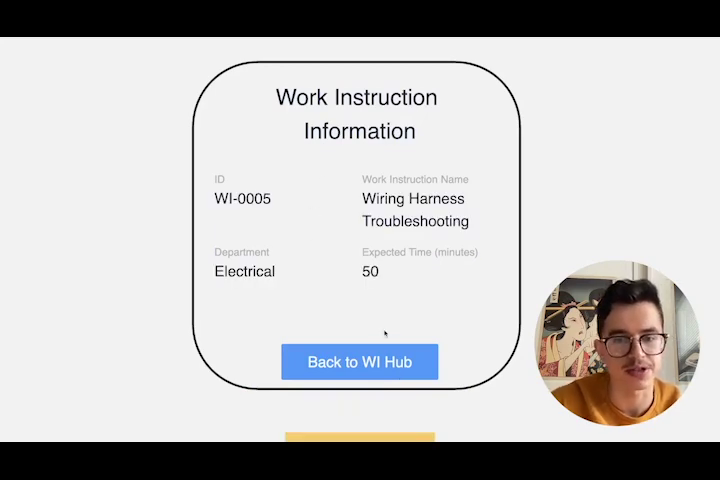
{"action": "left_click", "coordinate": [358, 360]}
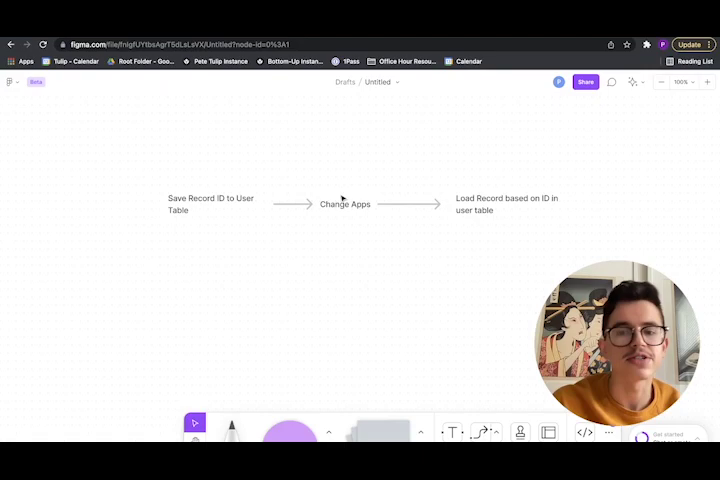
{"action": "mouse_move", "coordinate": [470, 216]}
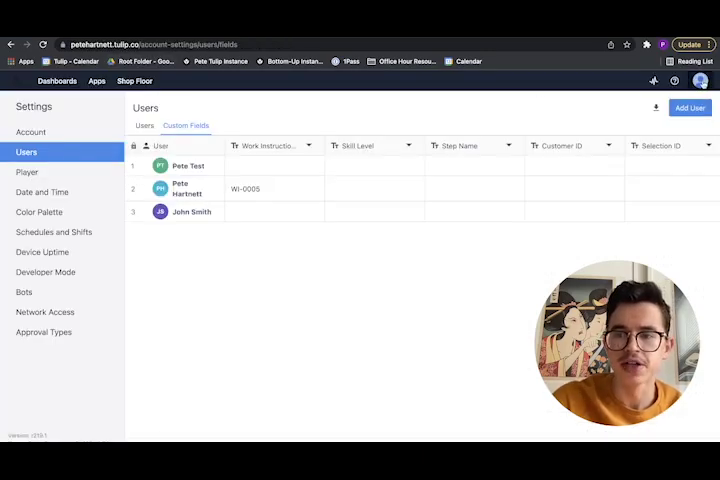
Step: Show the users' custom fields in account settings, revealing the Work Instruction ID field
{"action": "left_click", "coordinate": [700, 80]}
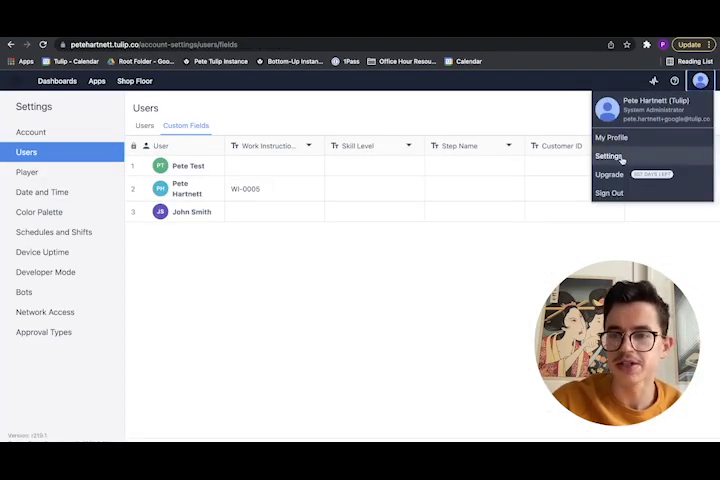
{"action": "left_click", "coordinate": [608, 156]}
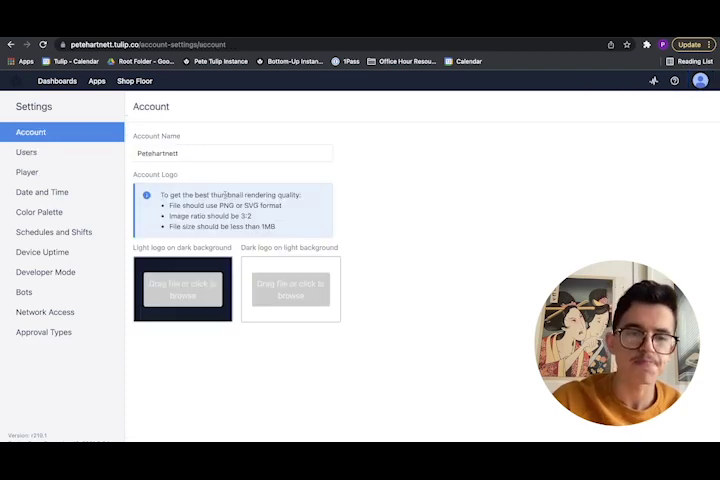
{"action": "left_click", "coordinate": [26, 152]}
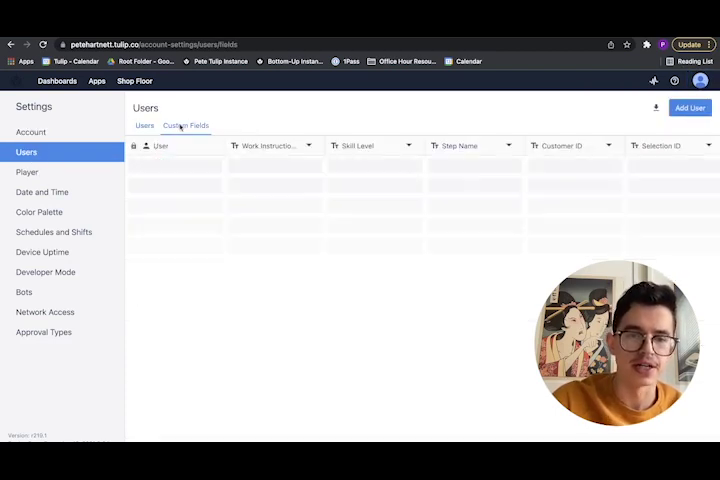
{"action": "scroll", "scroll_direction": "right", "scroll_amount": 3}
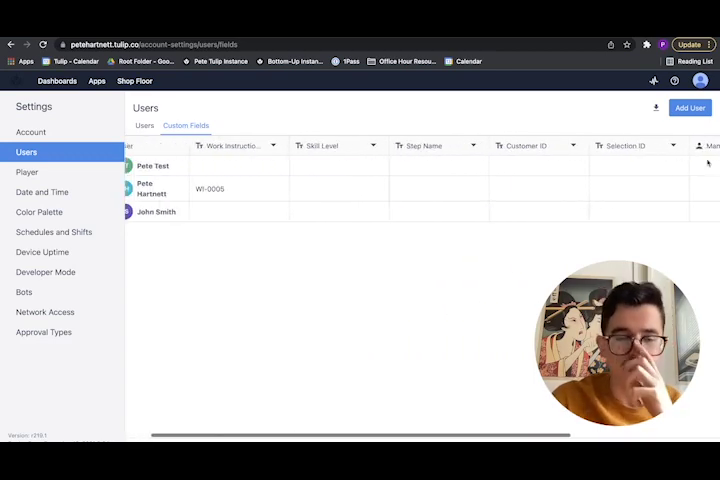
Step: Inspect the Work Instruction ID field, clear the user's stored value, and save
{"action": "left_click", "coordinate": [284, 146]}
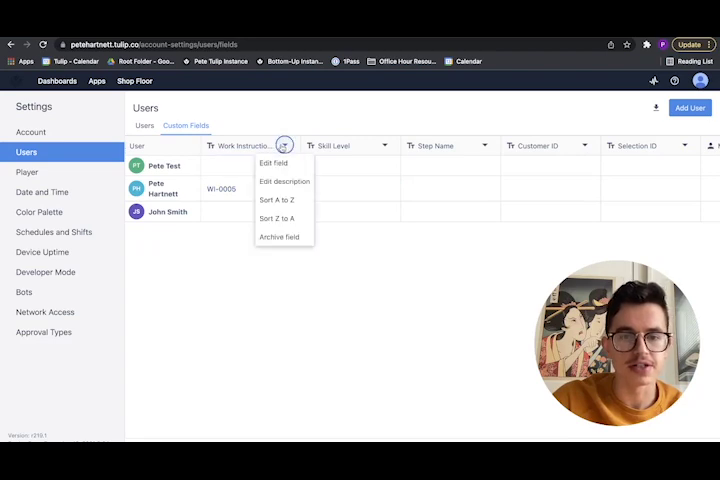
{"action": "left_click", "coordinate": [272, 164]}
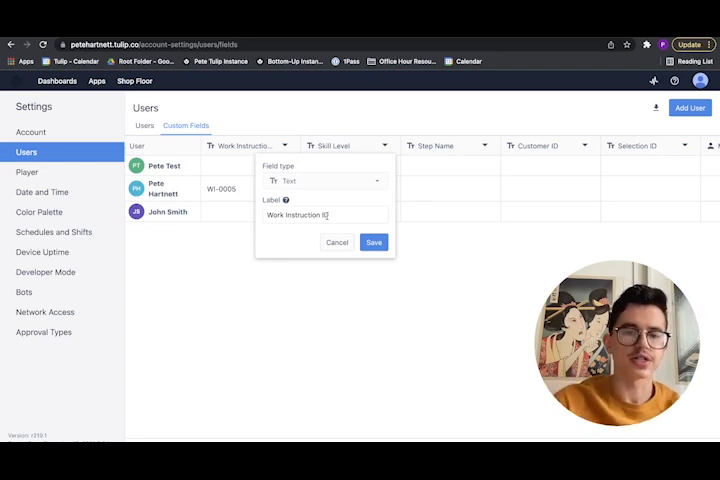
{"action": "left_click", "coordinate": [374, 242]}
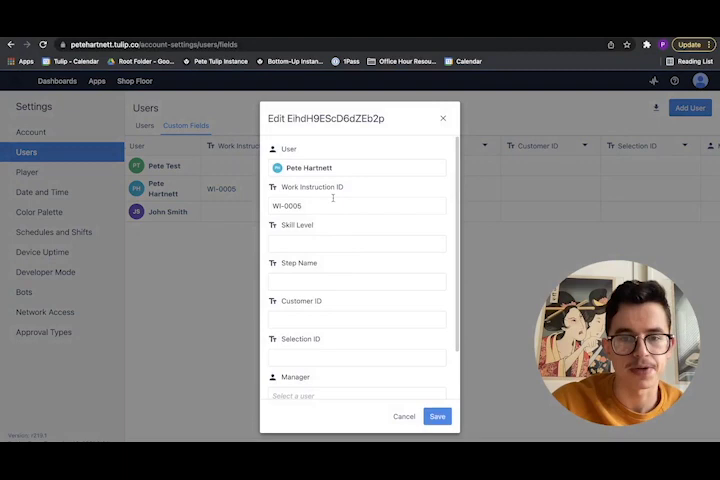
{"action": "left_click", "coordinate": [356, 204]}
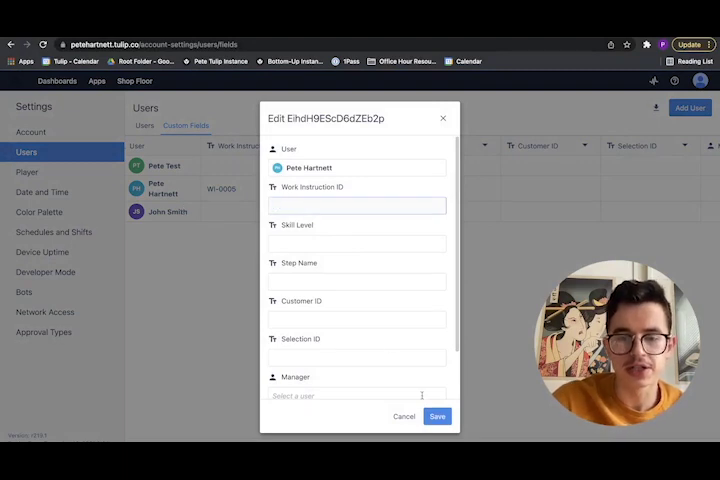
{"action": "left_click", "coordinate": [404, 416]}
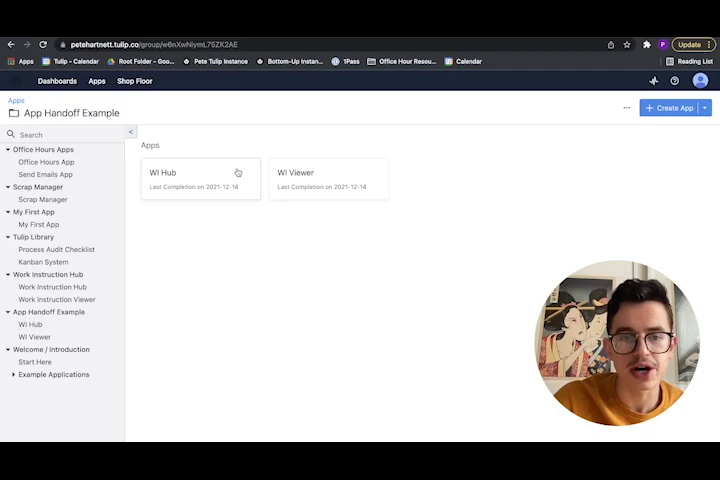
Step: Review the Work Instructions table records with ID, name, department and expected time
{"action": "left_click", "coordinate": [200, 172]}
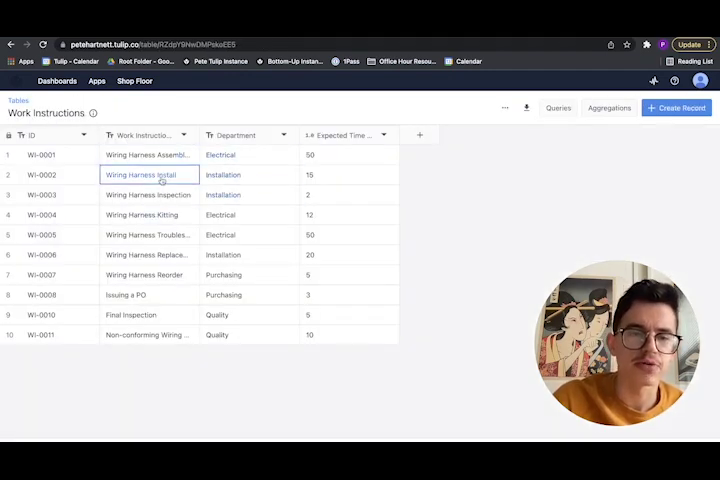
{"action": "left_click", "coordinate": [148, 254]}
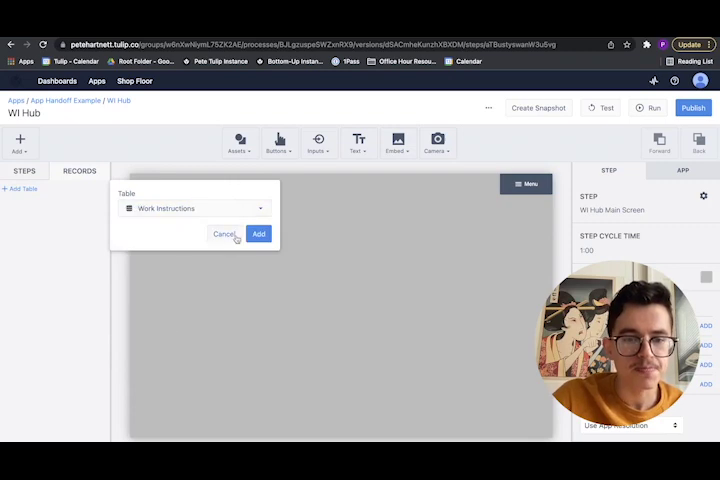
Step: Add the Work Instructions table to WI Hub with a record placeholder named Current WI
{"action": "left_click", "coordinate": [258, 234]}
{"action": "type", "text": "Current"}
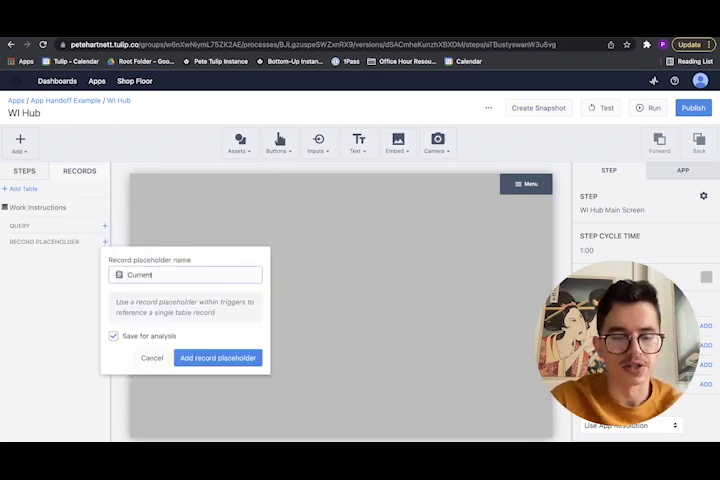
{"action": "type", "text": "WI"}
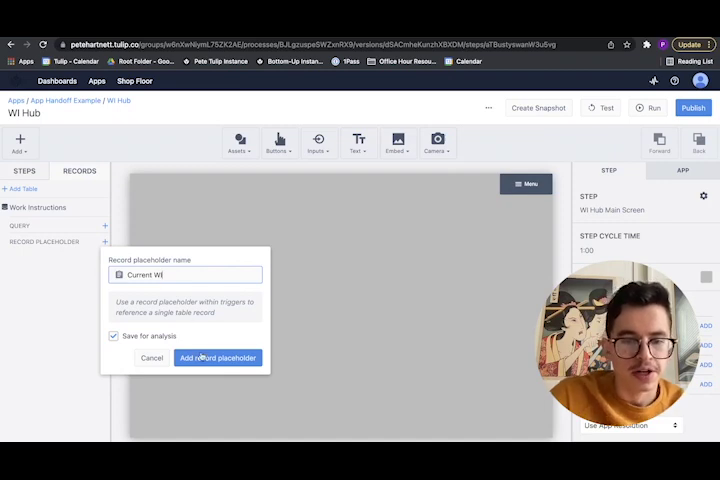
{"action": "left_click", "coordinate": [216, 358]}
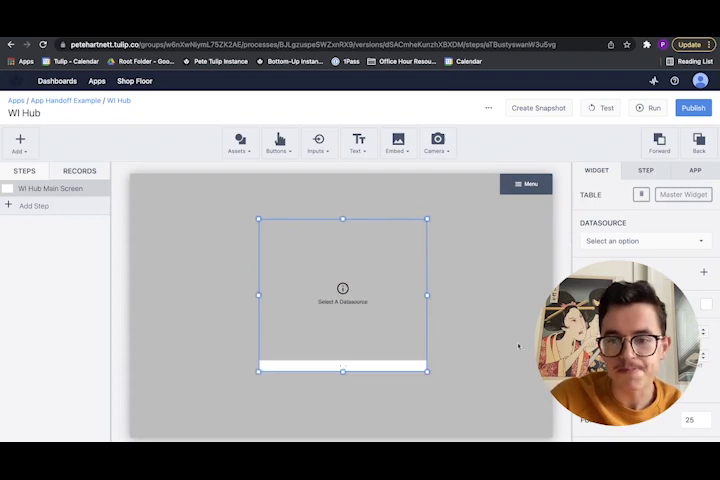
Step: Set the table widget's datasource to the Work Instructions Tulip Table
{"action": "left_click", "coordinate": [644, 240]}
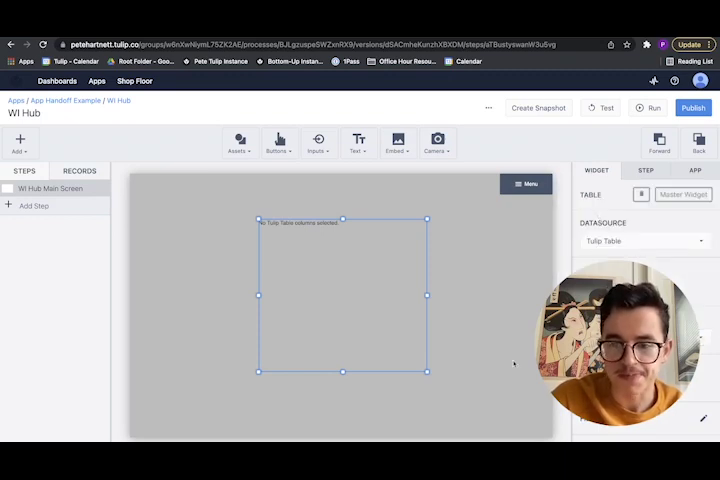
{"action": "left_click", "coordinate": [644, 240]}
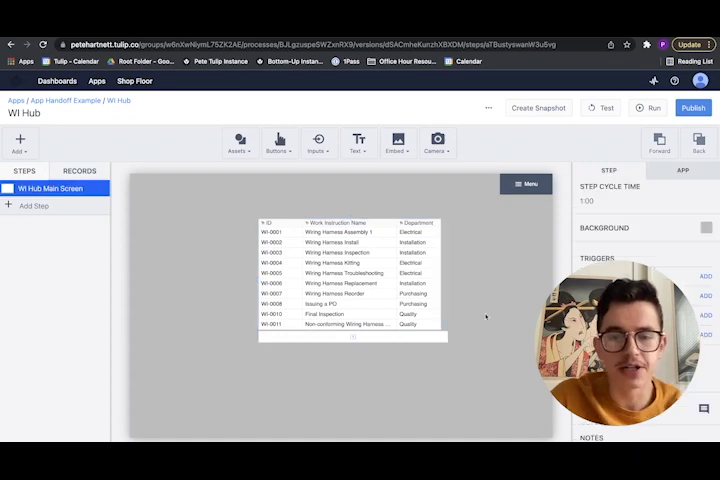
Step: Add a plain button below the table labelled Load WI
{"action": "left_click", "coordinate": [280, 142]}
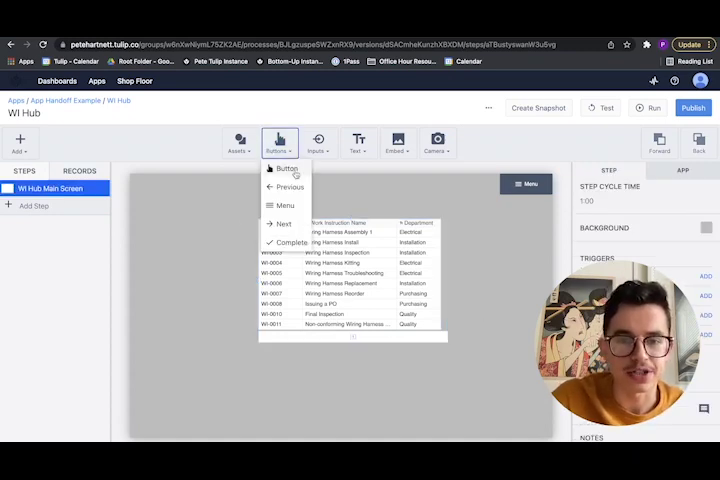
{"action": "left_click", "coordinate": [284, 168]}
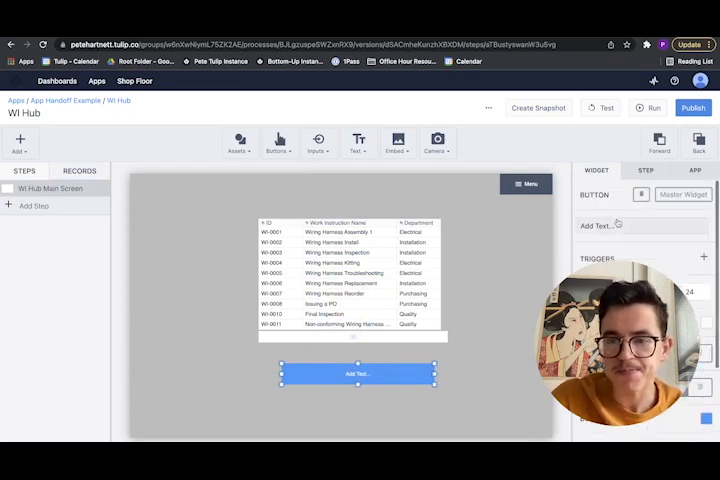
{"action": "type", "text": "Load WI"}
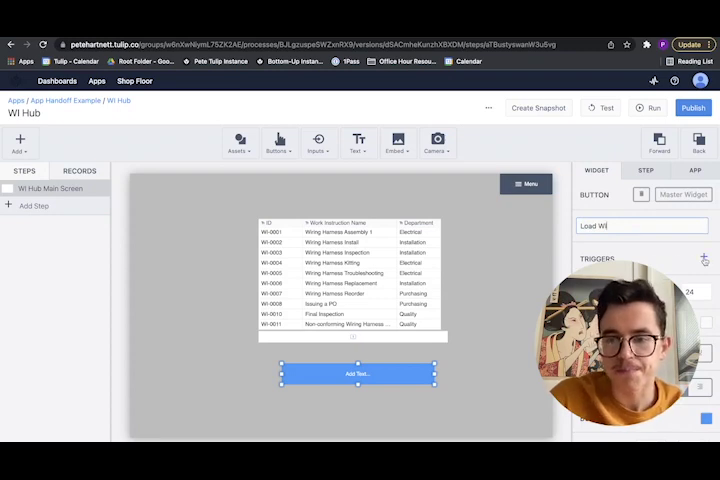
{"action": "left_click", "coordinate": [706, 260]}
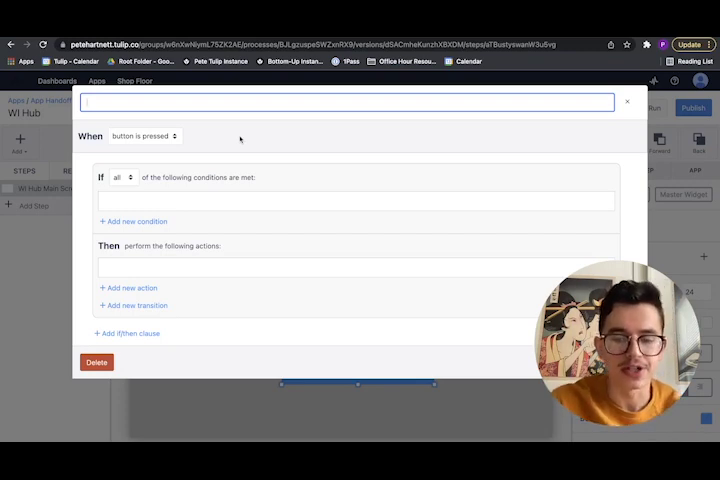
Step: Name the trigger Transition Apps; if Current WI ID is blank, show a static 'Please...' error
{"action": "type", "text": "Tra"}
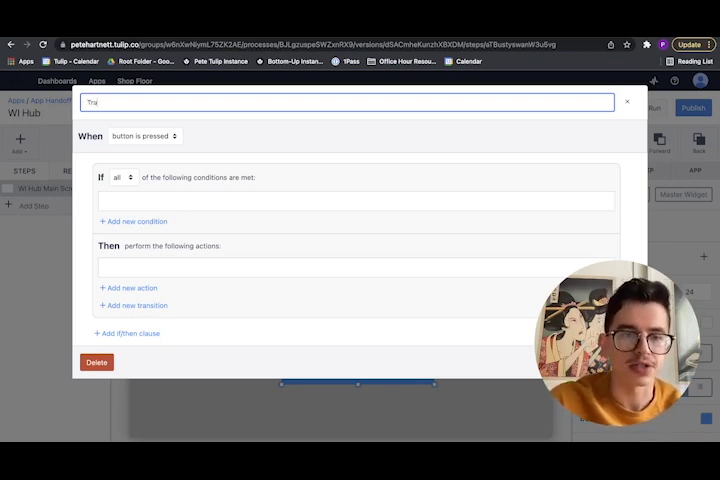
{"action": "type", "text": "nsition Apps"}
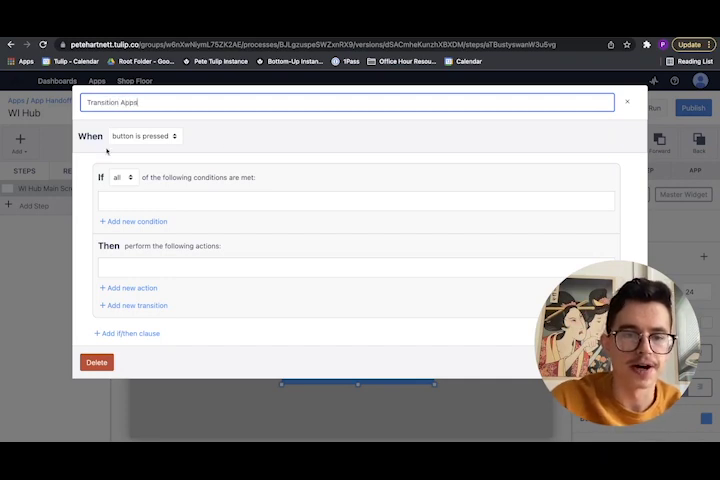
{"action": "left_click", "coordinate": [134, 220]}
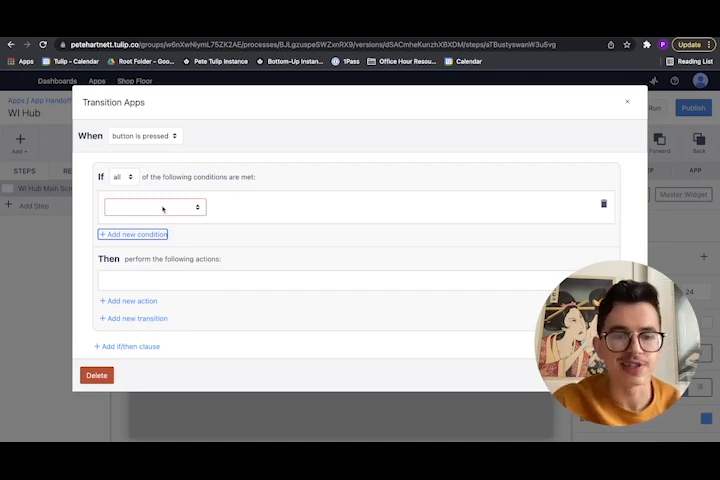
{"action": "left_click", "coordinate": [152, 208]}
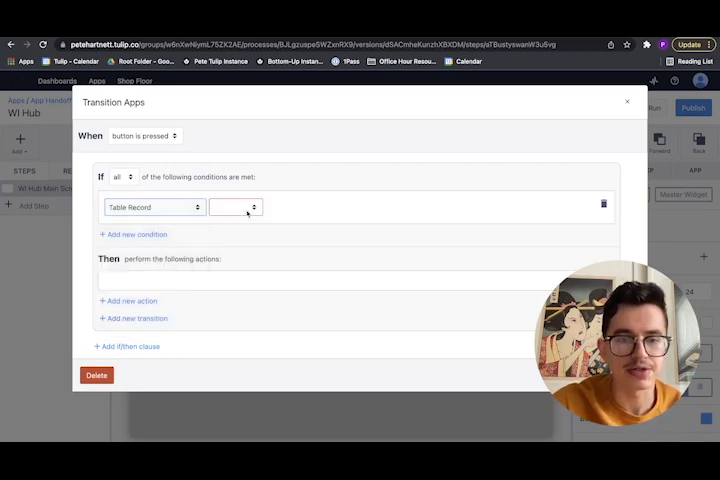
{"action": "left_click", "coordinate": [236, 208]}
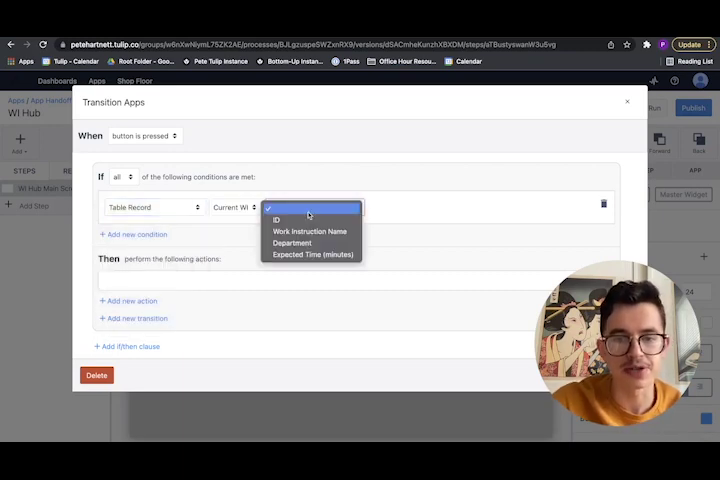
{"action": "left_click", "coordinate": [278, 220]}
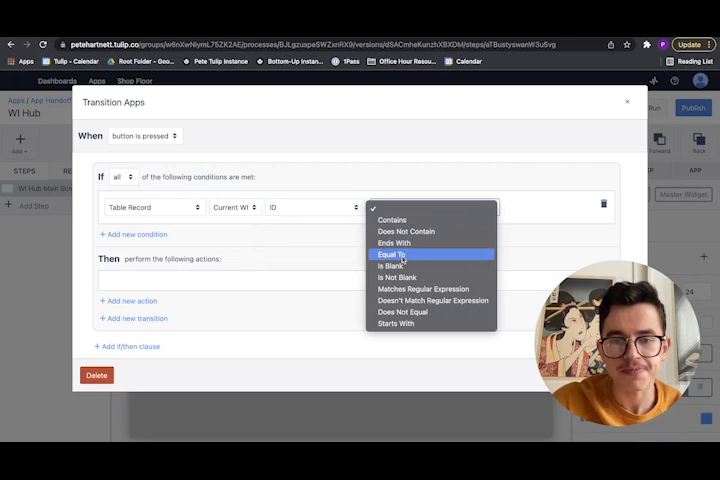
{"action": "left_click", "coordinate": [396, 276]}
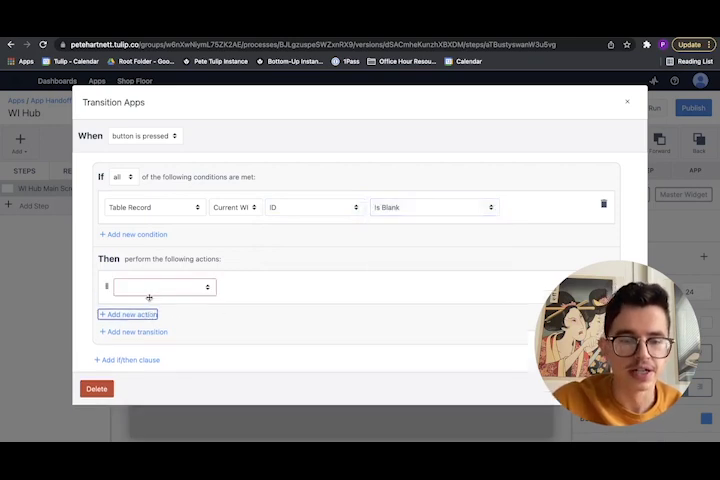
{"action": "left_click", "coordinate": [164, 288]}
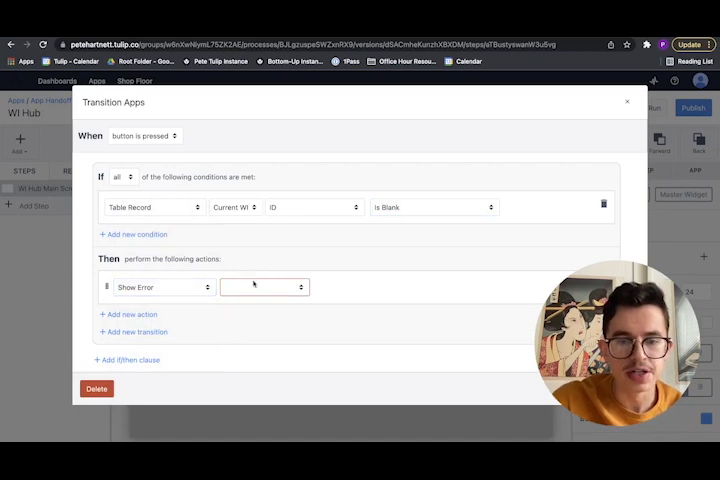
{"action": "left_click", "coordinate": [264, 288]}
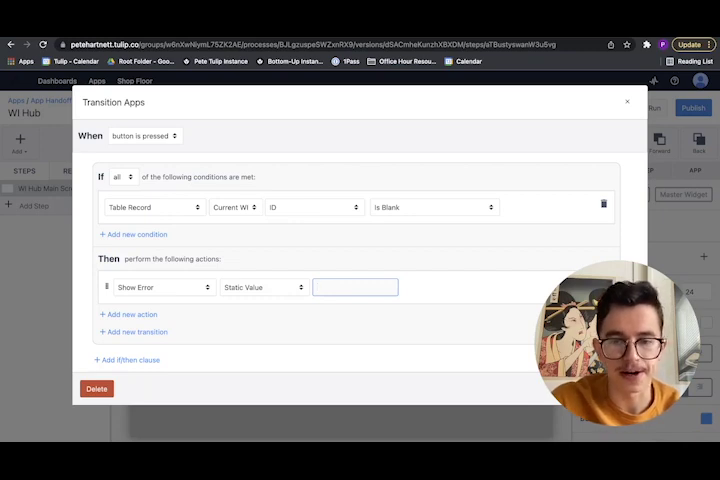
{"action": "type", "text": "Please select a WI to loa"}
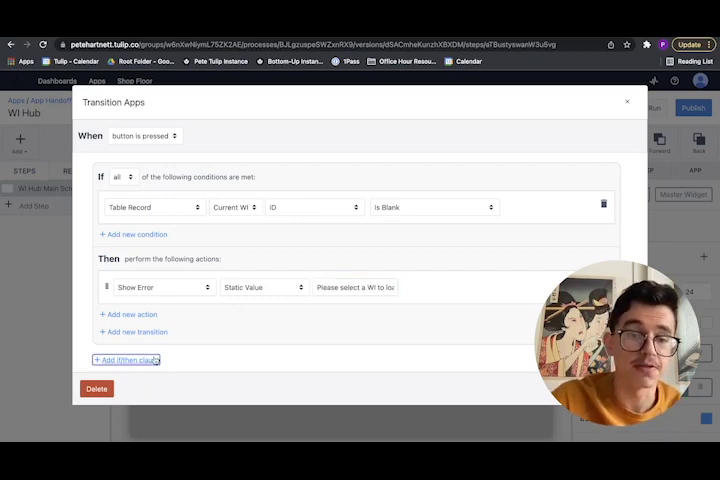
Step: Else store Current WI ID into the user's Work Instruction ID, then complete and change to WI Viewer
{"action": "left_click", "coordinate": [126, 360]}
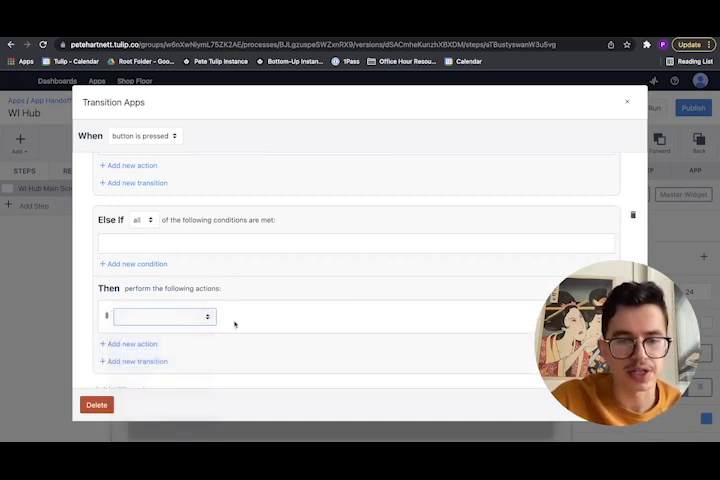
{"action": "left_click", "coordinate": [164, 316]}
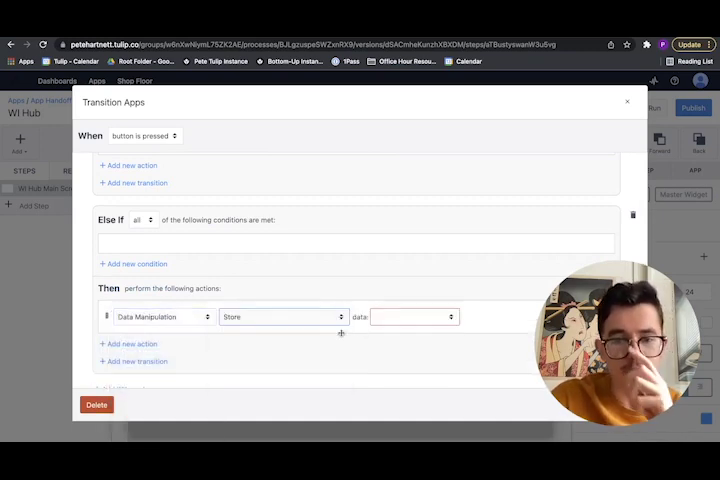
{"action": "left_click", "coordinate": [412, 316]}
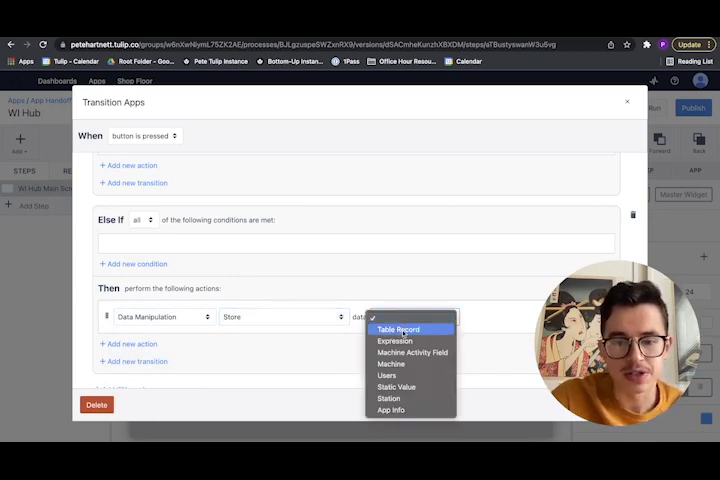
{"action": "left_click", "coordinate": [396, 328]}
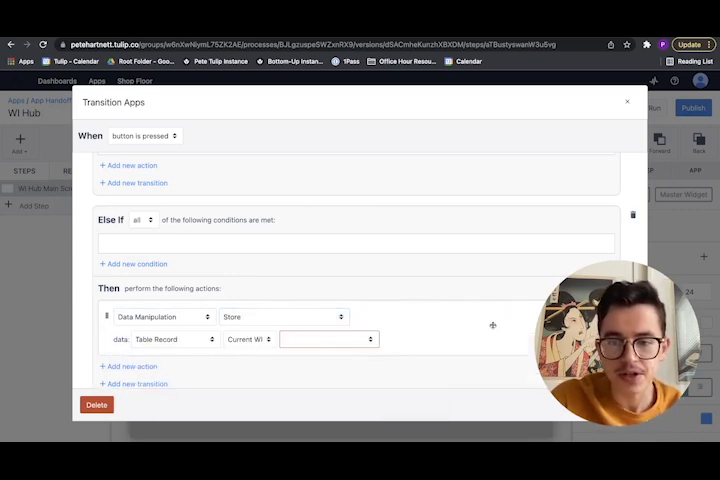
{"action": "left_click", "coordinate": [330, 340]}
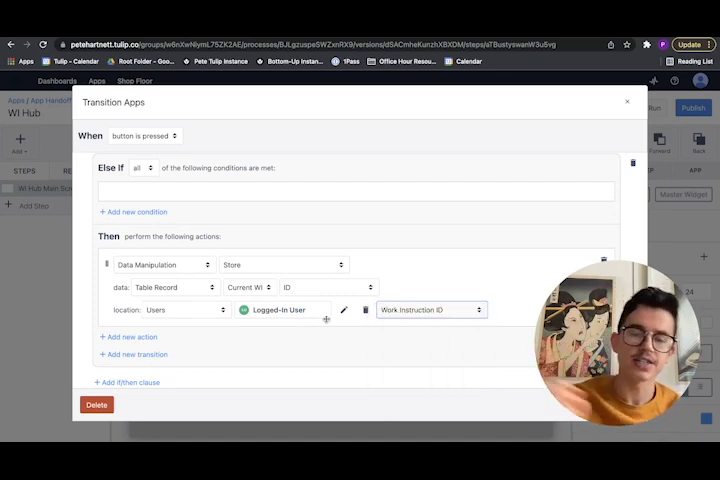
{"action": "left_click", "coordinate": [128, 336]}
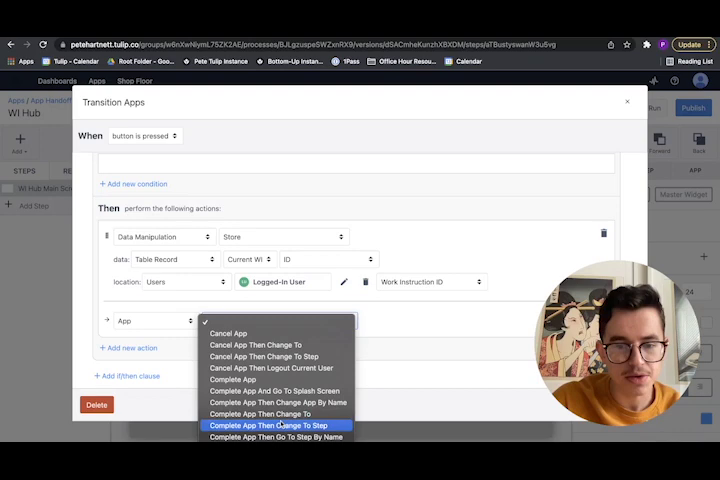
{"action": "left_click", "coordinate": [268, 424]}
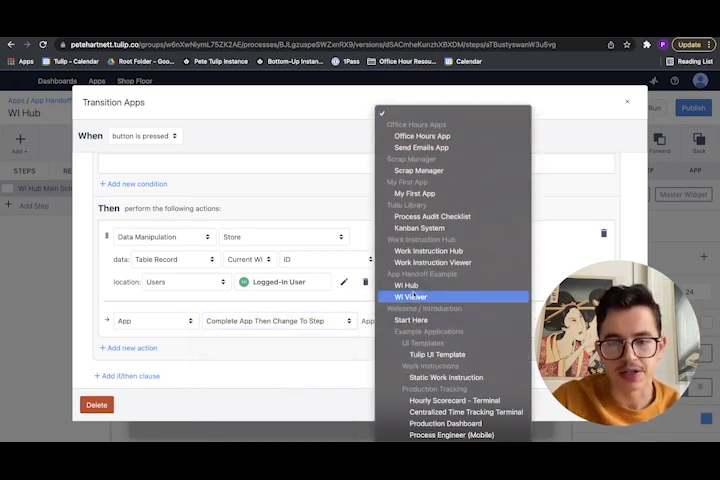
{"action": "left_click", "coordinate": [412, 296]}
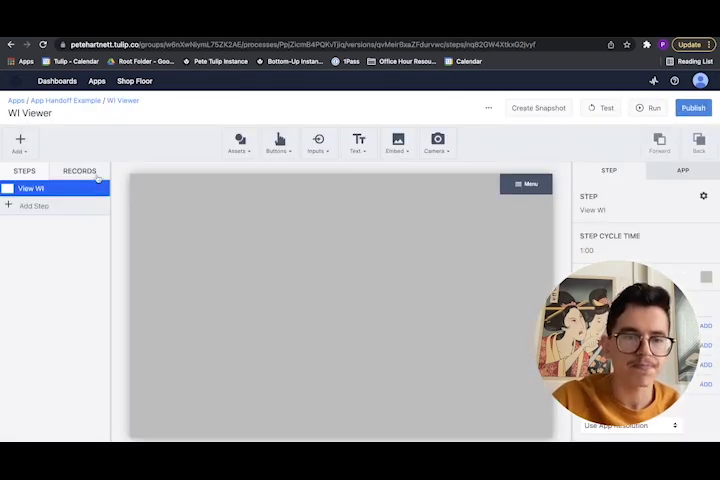
Step: Add the Work Instructions table to WI Viewer with a Current WI record placeholder
{"action": "left_click", "coordinate": [22, 188]}
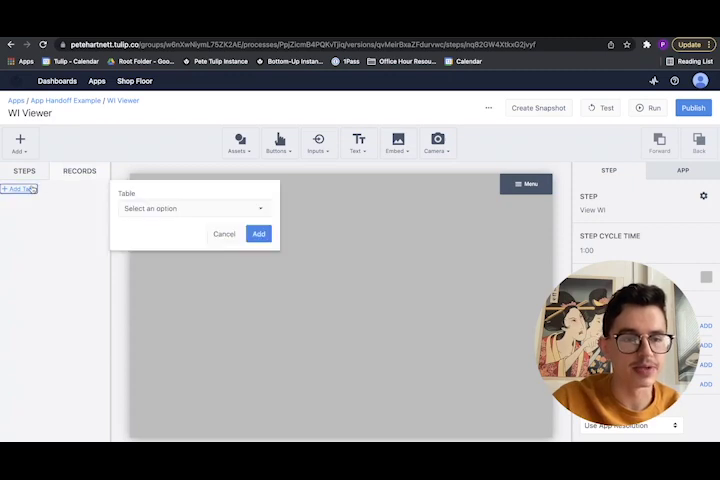
{"action": "left_click", "coordinate": [192, 208]}
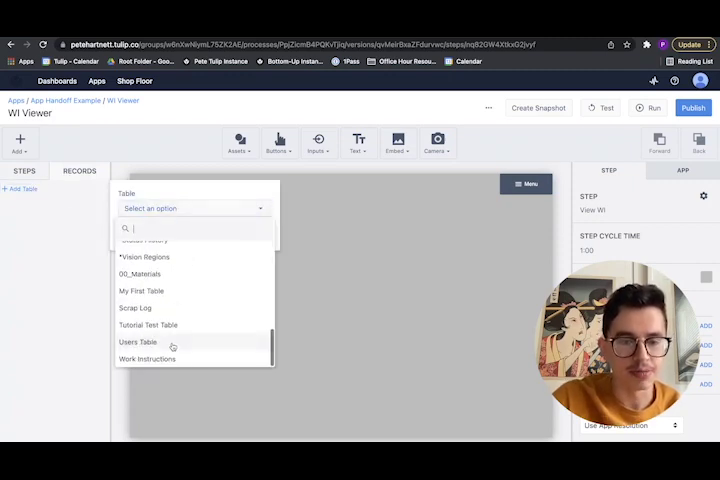
{"action": "left_click", "coordinate": [148, 360]}
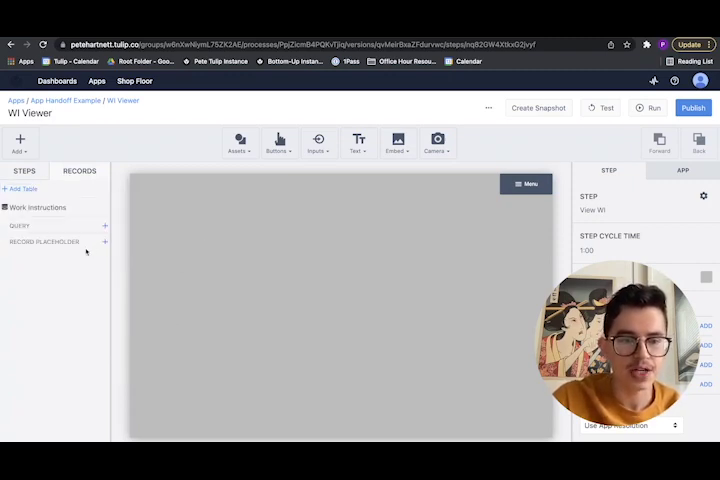
{"action": "left_click", "coordinate": [104, 242]}
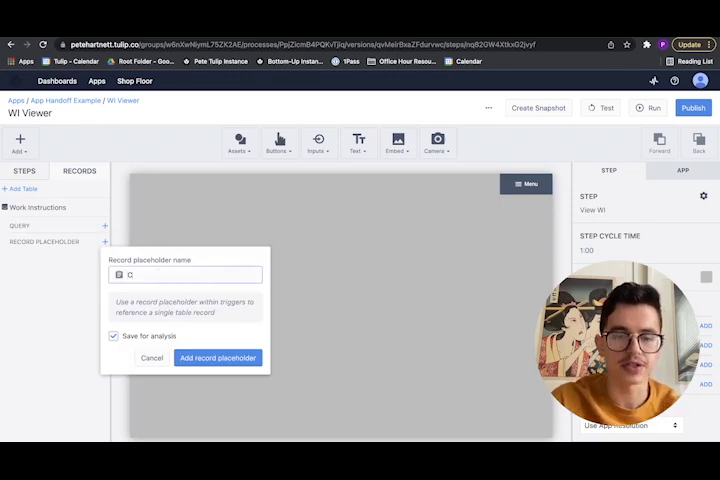
{"action": "type", "text": "Current WI"}
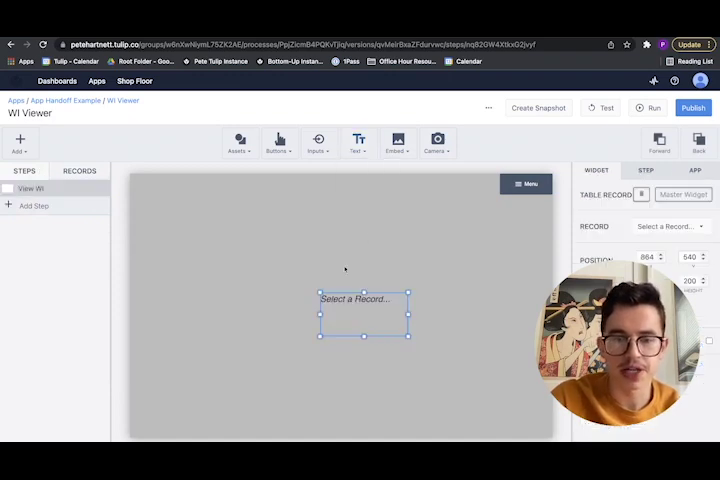
Step: Position and enlarge the table record widget on the WI Viewer step
{"action": "left_click_drag", "start_coordinate": [364, 316], "coordinate": [308, 264]}
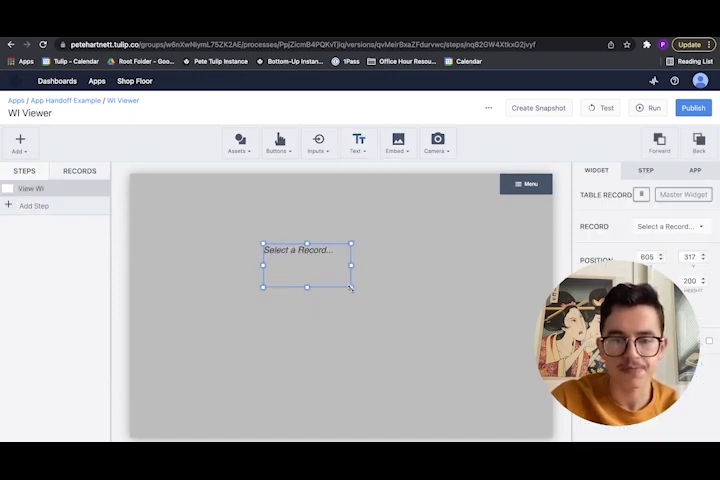
{"action": "left_click_drag", "start_coordinate": [352, 288], "coordinate": [396, 332]}
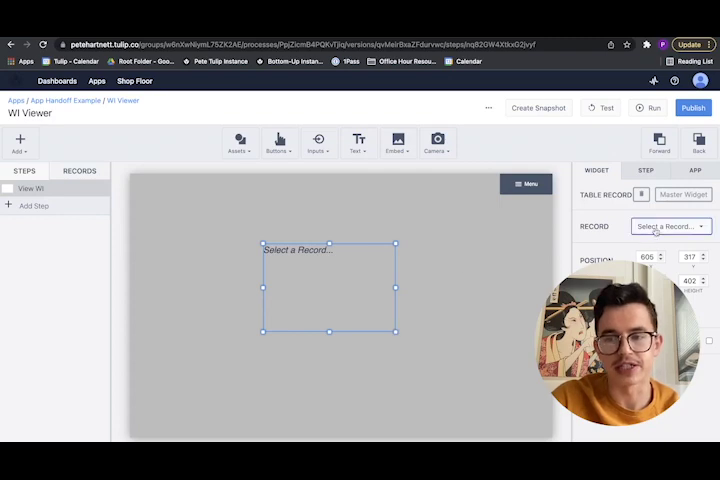
{"action": "left_click", "coordinate": [670, 226]}
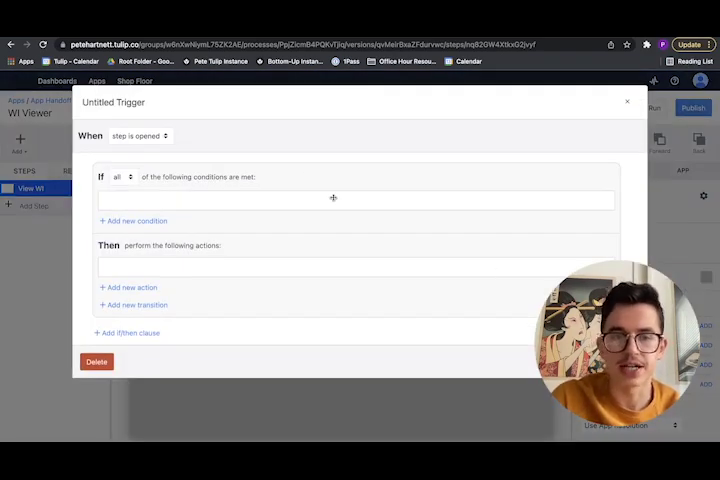
Step: Name the trigger Load Record and load Current WI by the logged-in user's Work Instruction ID
{"action": "type", "text": "Koad"}
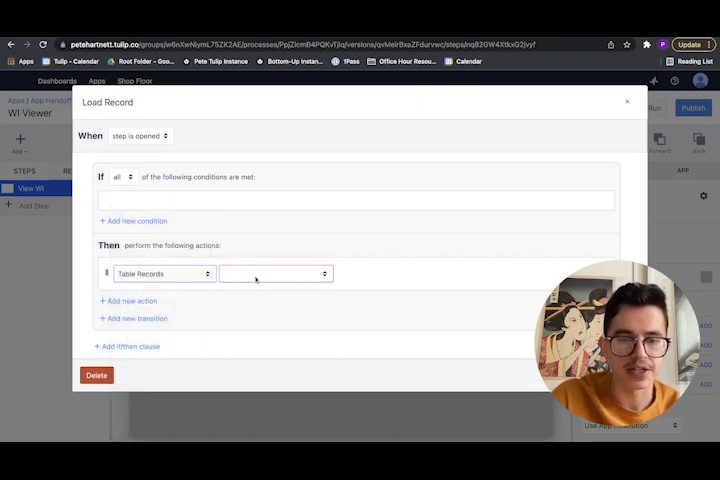
{"action": "left_click", "coordinate": [276, 272]}
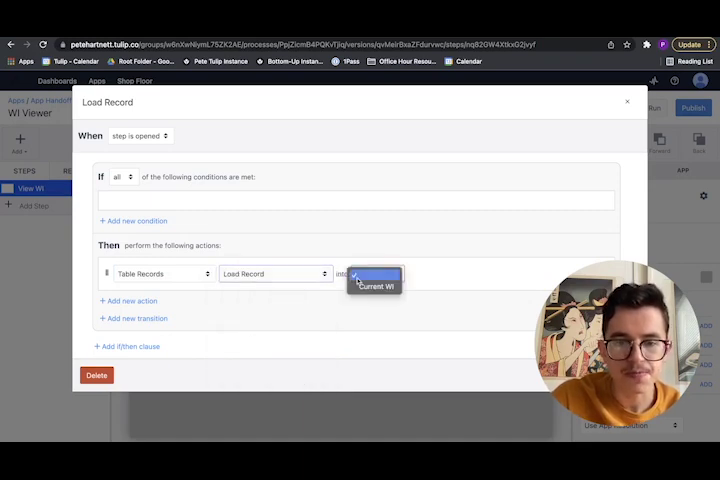
{"action": "left_click", "coordinate": [376, 276]}
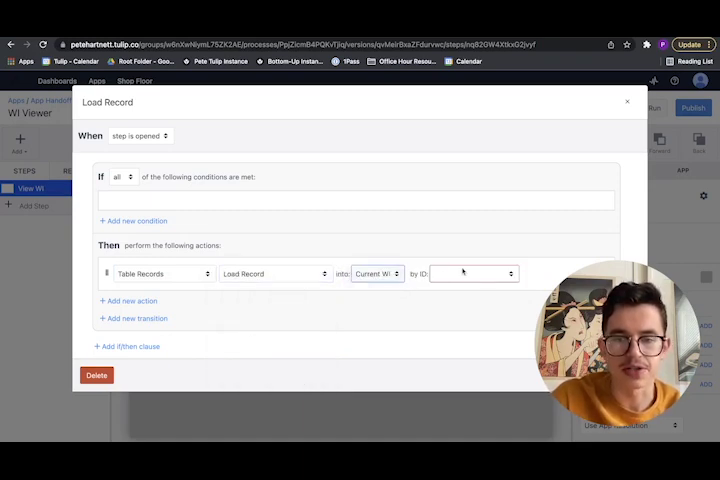
{"action": "left_click", "coordinate": [472, 272]}
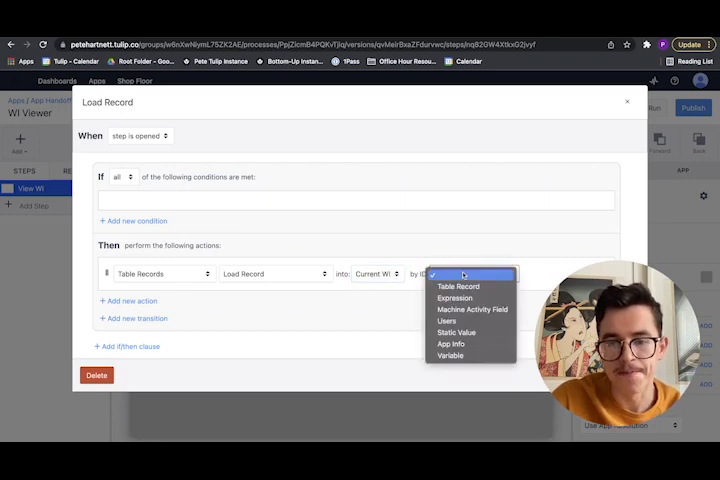
{"action": "left_click", "coordinate": [446, 320]}
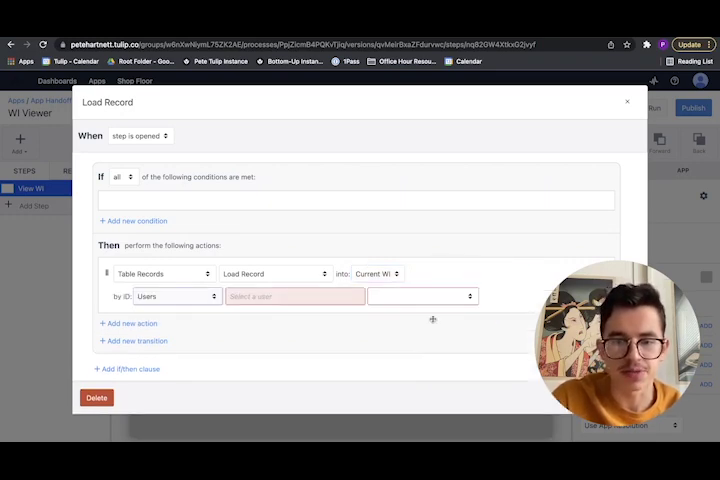
{"action": "left_click", "coordinate": [422, 296]}
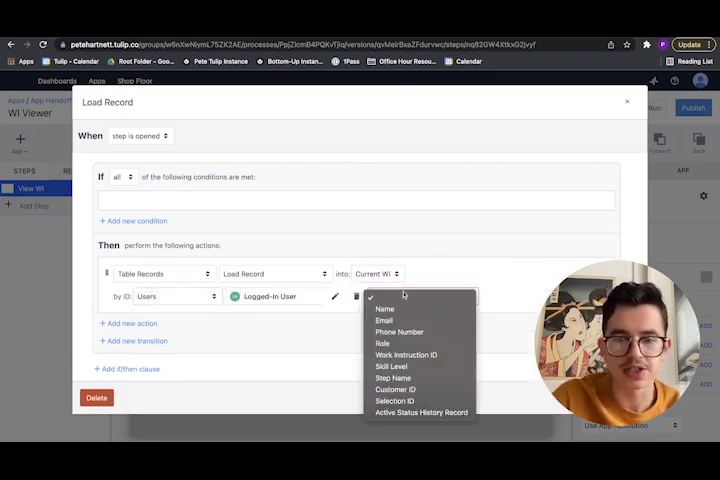
{"action": "left_click", "coordinate": [406, 356]}
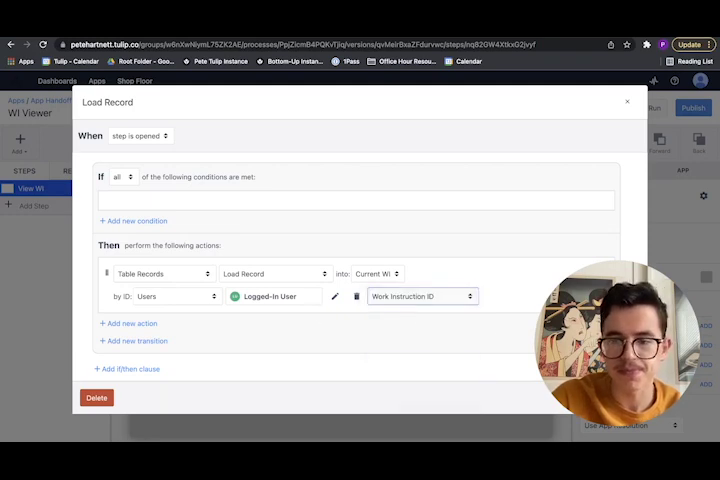
{"action": "left_click", "coordinate": [280, 140]}
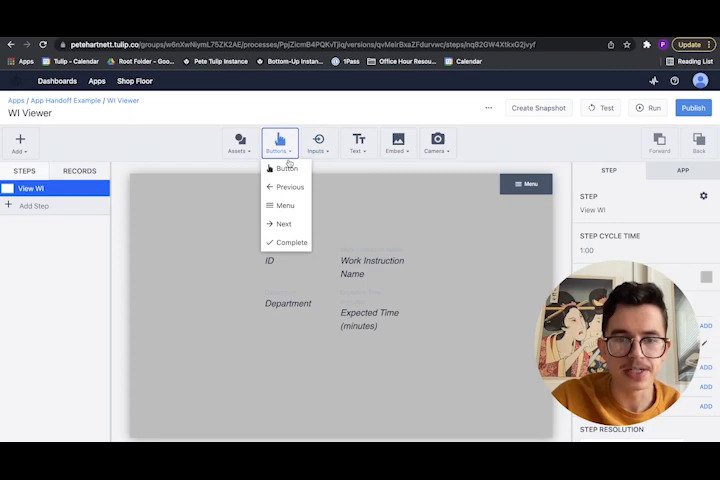
Step: Add a 'Go back to Hub' button that completes the app and changes to WI Hub's Main Screen
{"action": "left_click", "coordinate": [288, 168]}
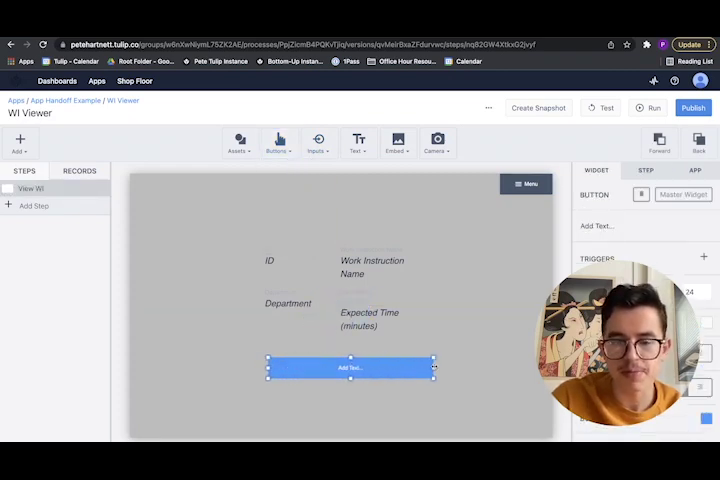
{"action": "type", "text": "Go To Step"}
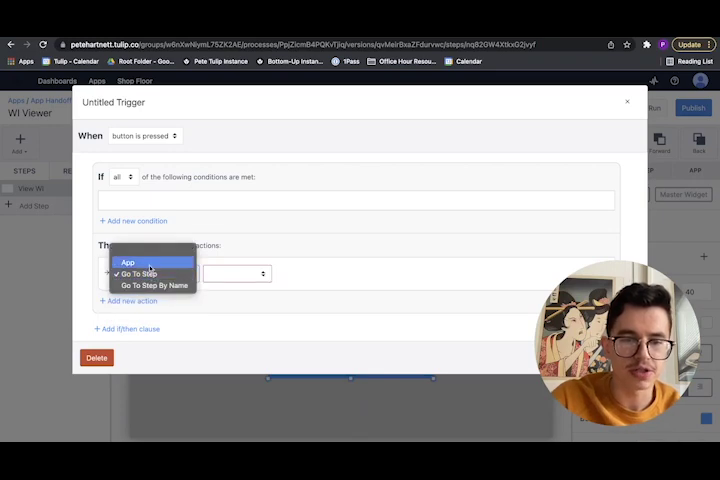
{"action": "left_click", "coordinate": [128, 262]}
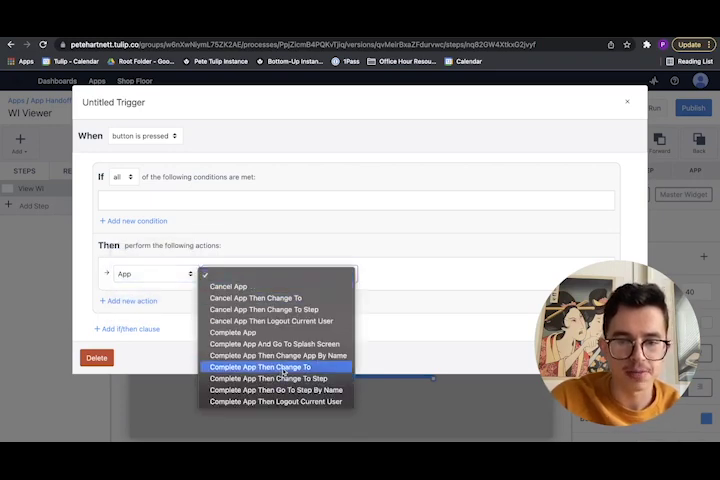
{"action": "left_click", "coordinate": [264, 378]}
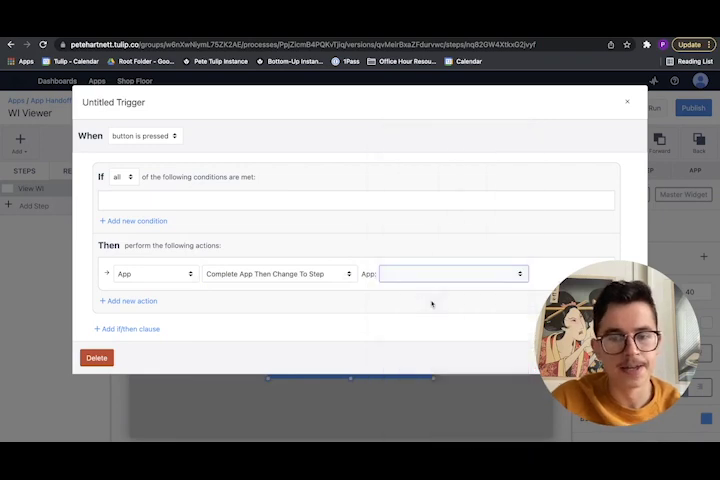
{"action": "left_click", "coordinate": [452, 272]}
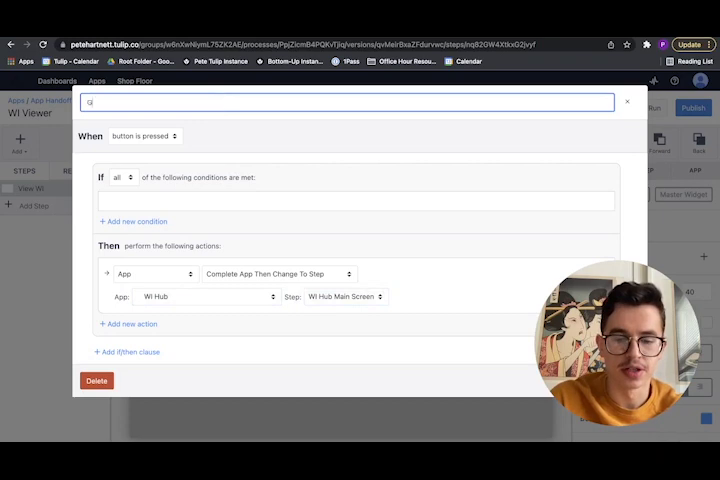
{"action": "type", "text": "Go back to"}
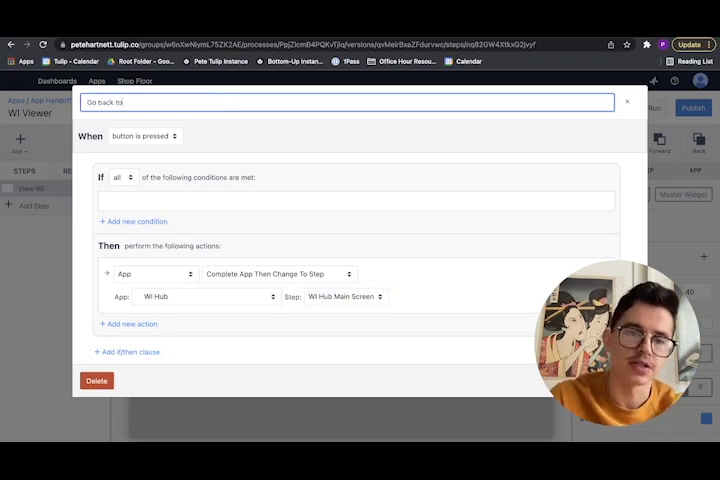
{"action": "type", "text": "Hub"}
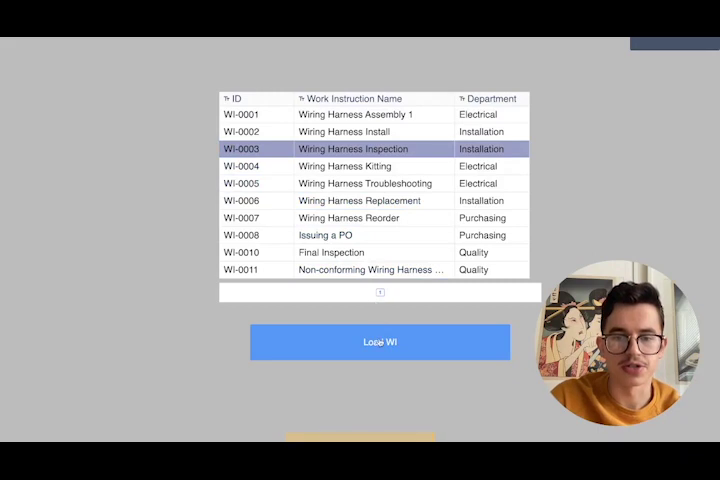
Step: Load WI-0003, return to the hub, load WI-0007, then exit the test run to the app overview
{"action": "left_click", "coordinate": [380, 342]}
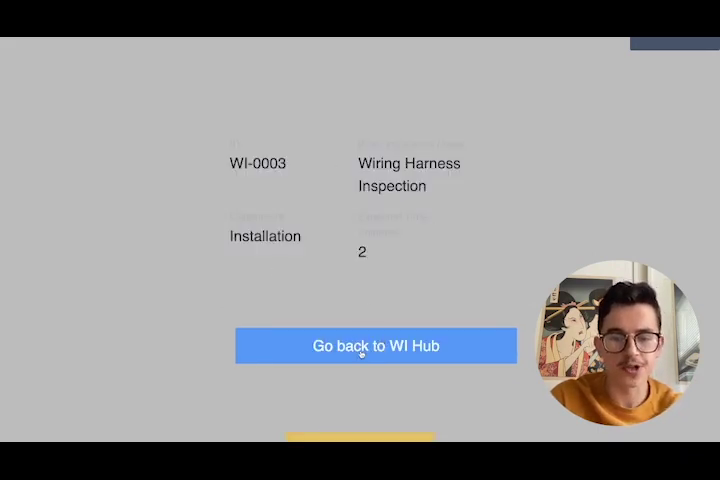
{"action": "left_click", "coordinate": [378, 344]}
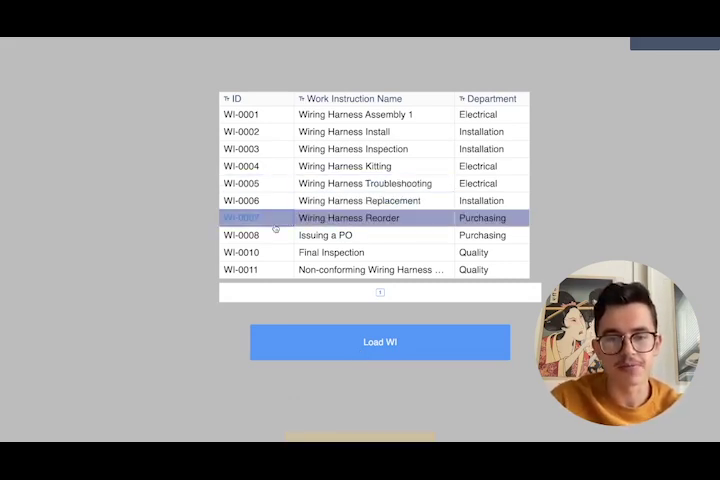
{"action": "left_click", "coordinate": [380, 340]}
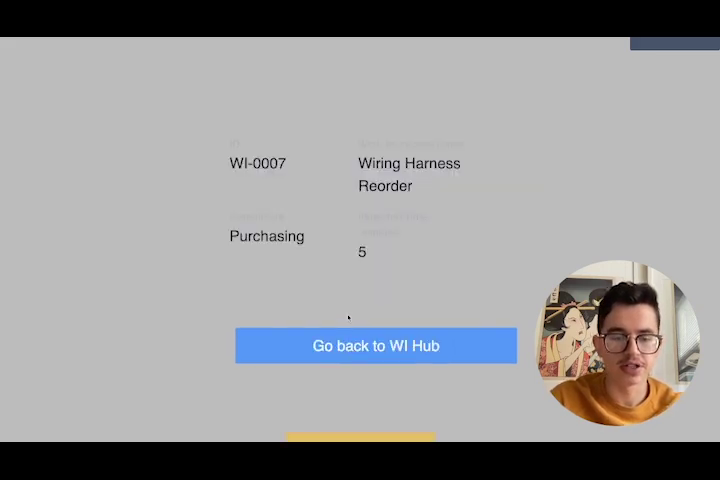
{"action": "left_click", "coordinate": [376, 344]}
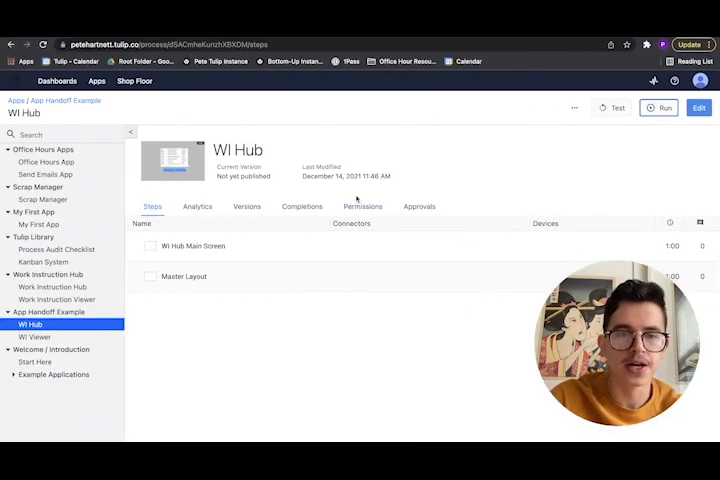